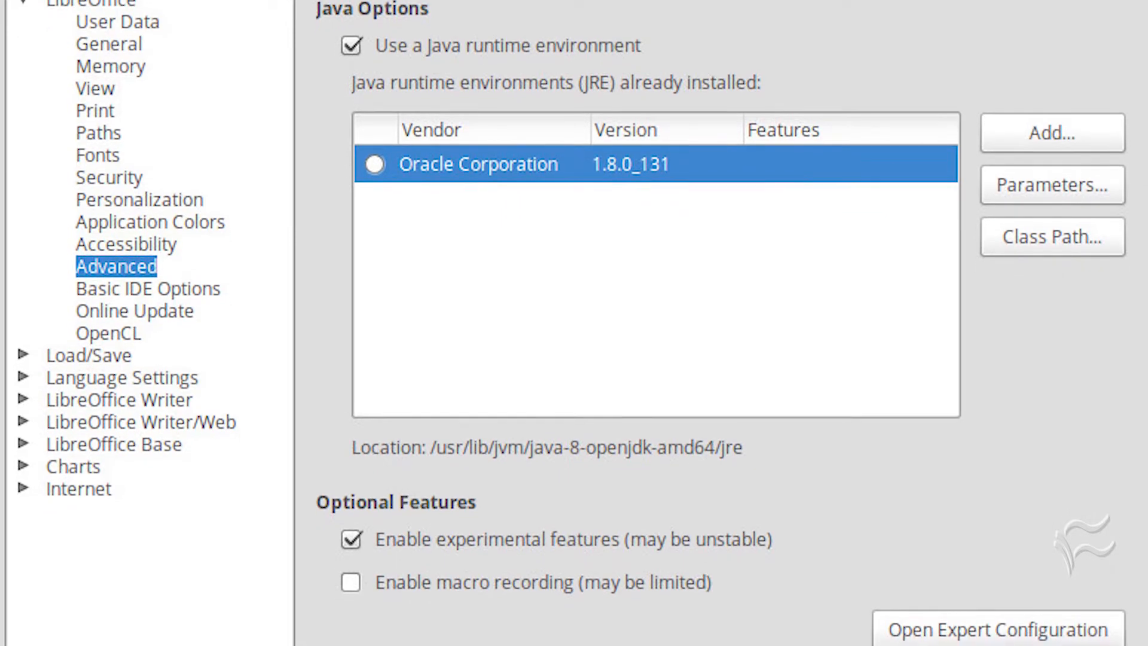
{"action": "scroll", "scroll_direction": "down", "scroll_amount": 3}
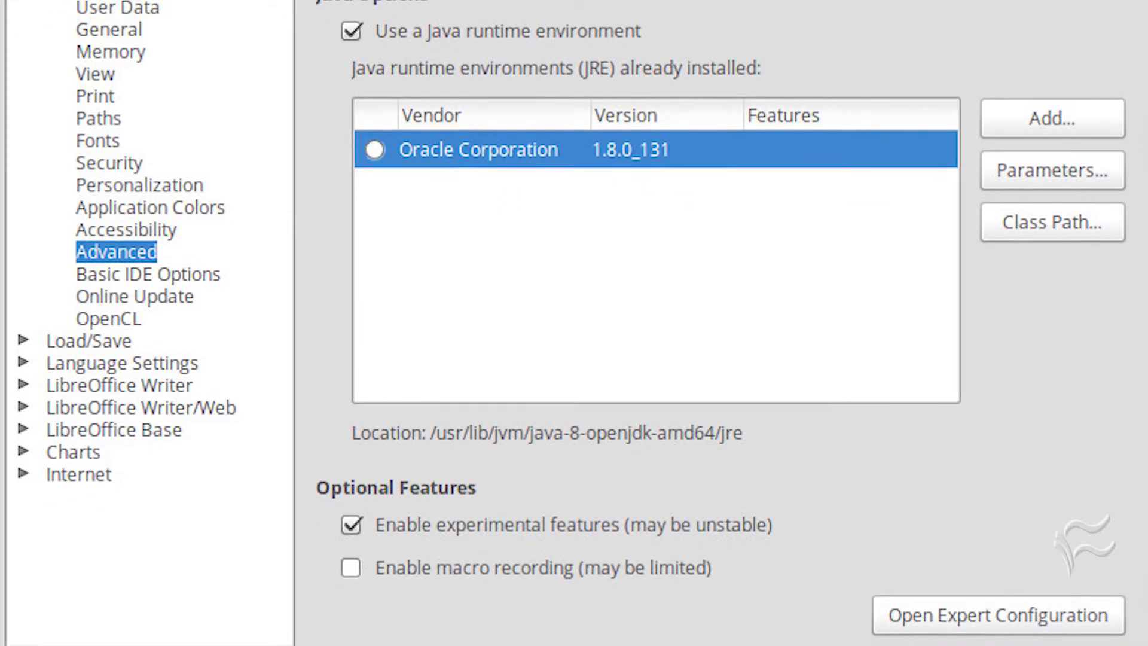